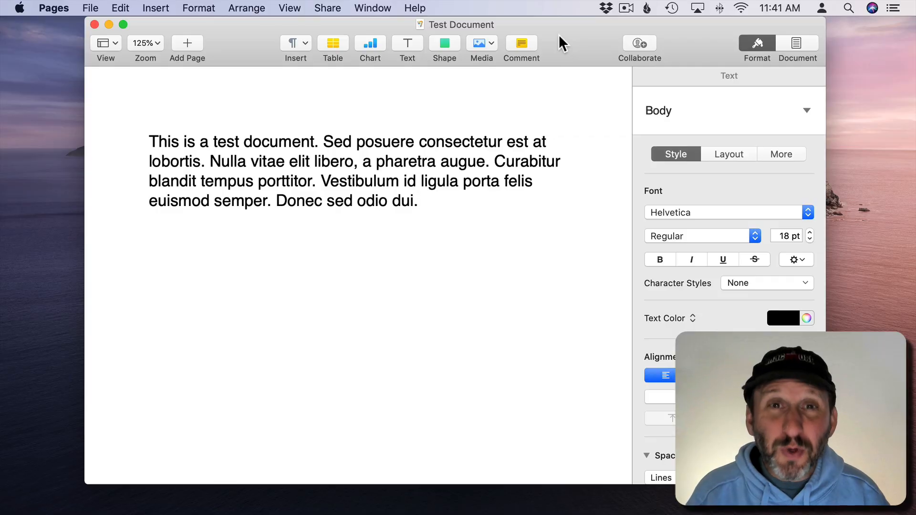
Place the insertion point at the end of Test Document's paragraph
click(417, 201)
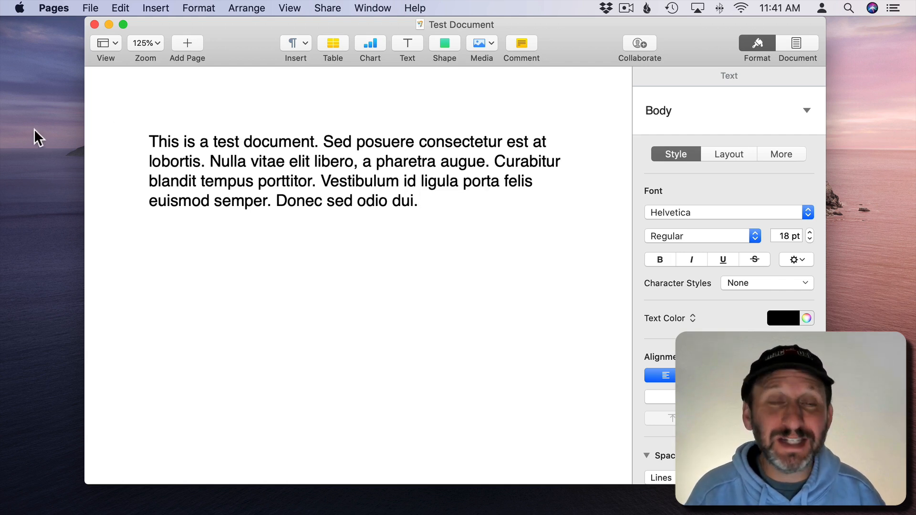
click(333, 44)
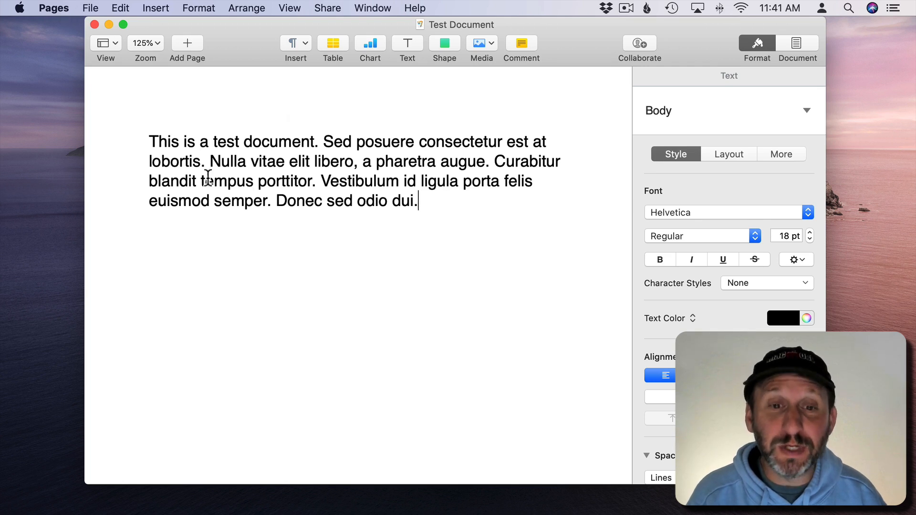
mouse_move(463, 219)
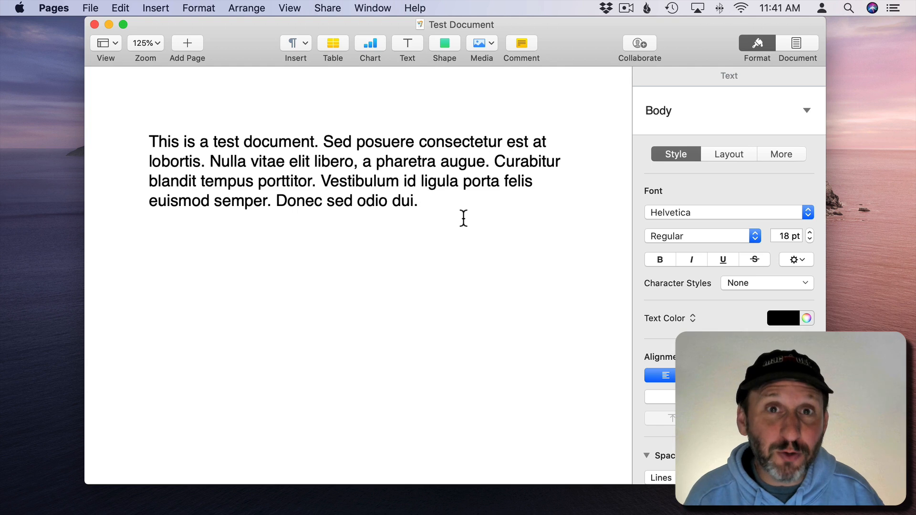
click(417, 201)
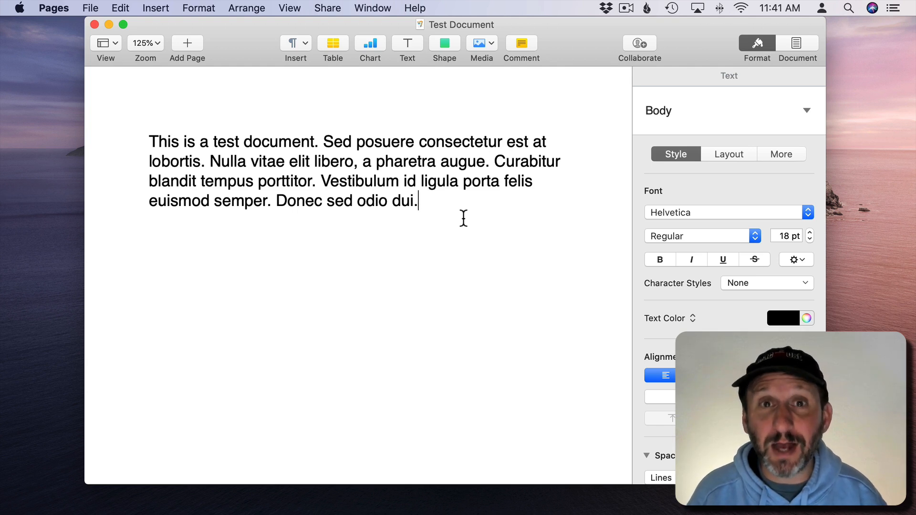
mouse_move(599, 154)
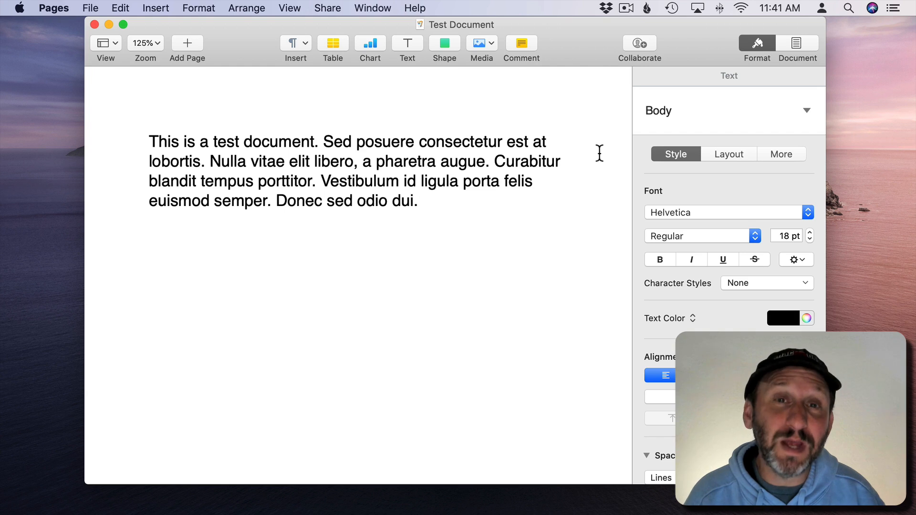
click(418, 201)
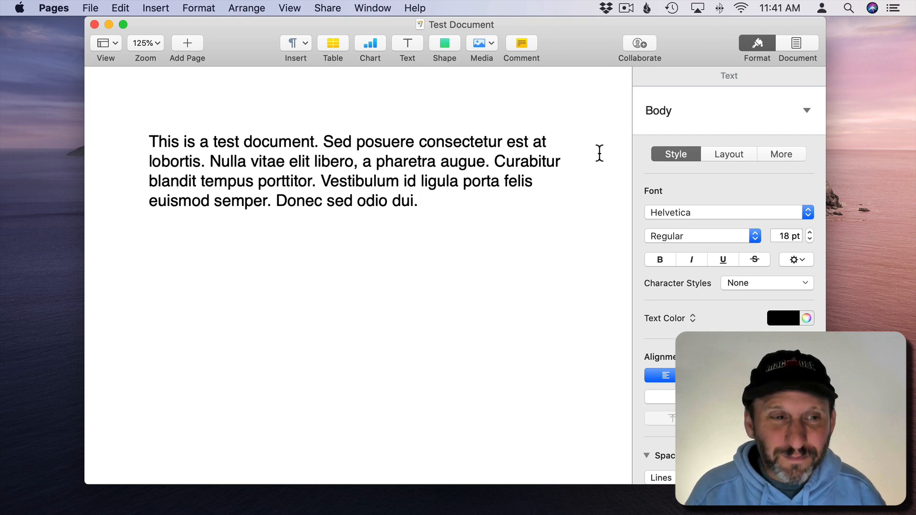
click(417, 200)
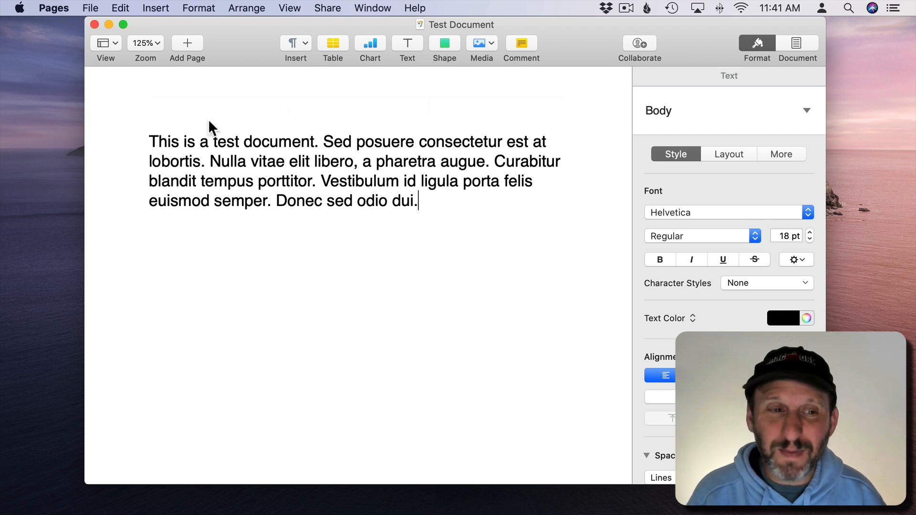
mouse_move(344, 206)
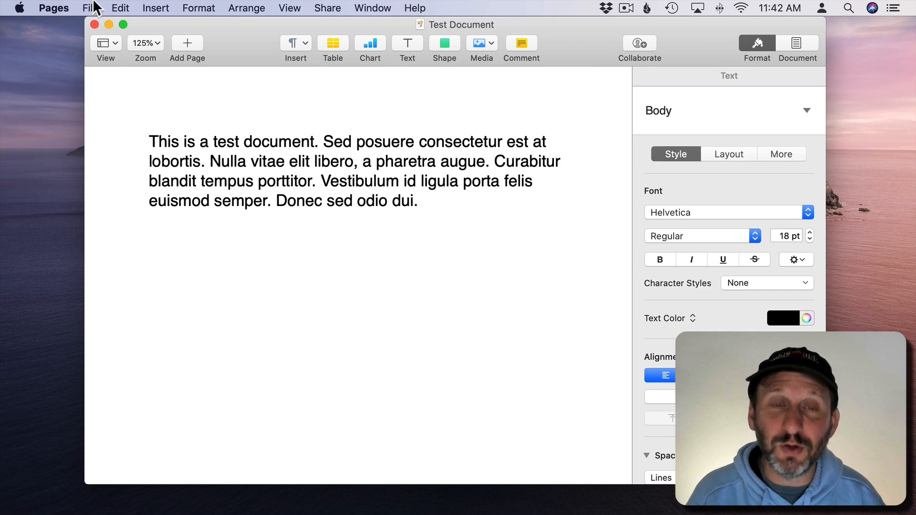
Create a blank Untitled document and resize and move its window
click(90, 7)
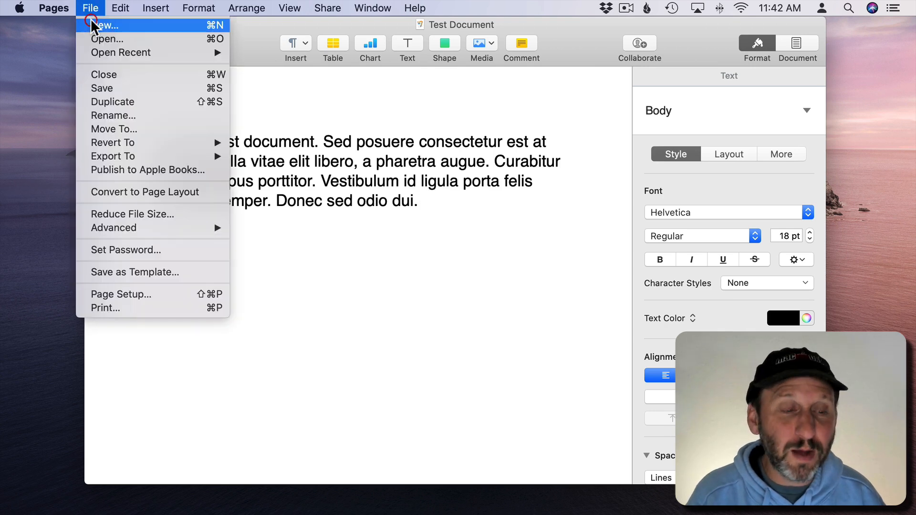
click(106, 25)
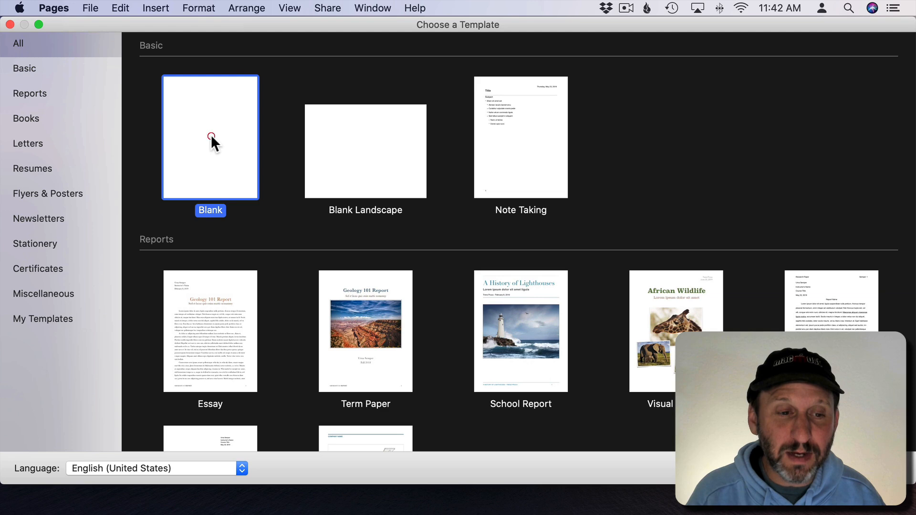
double_click(209, 137)
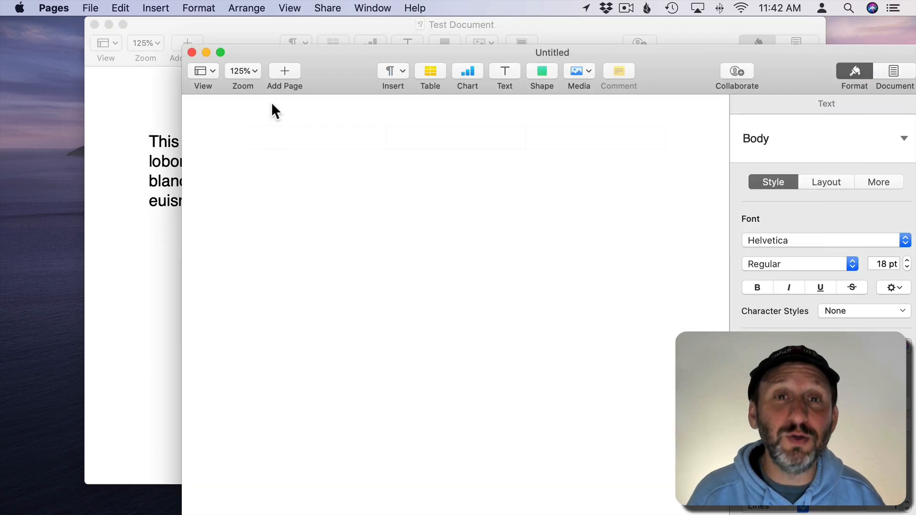
click(245, 170)
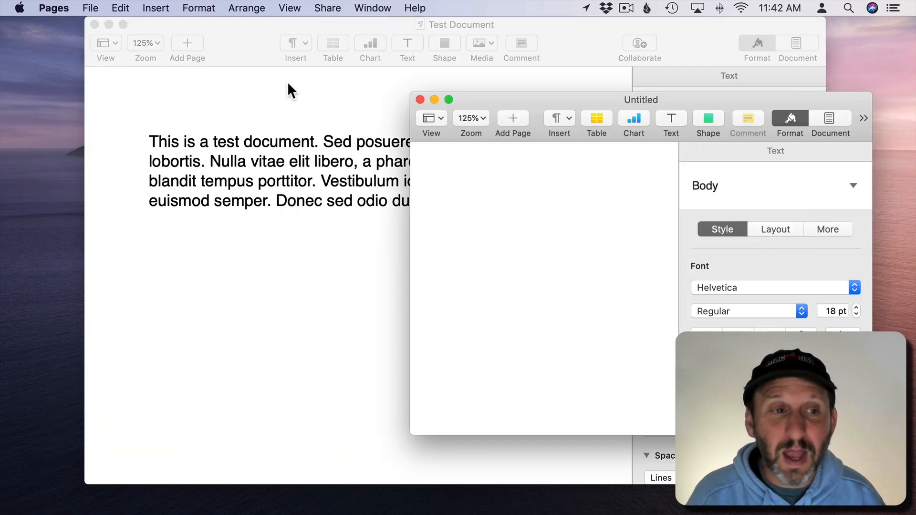
click(475, 216)
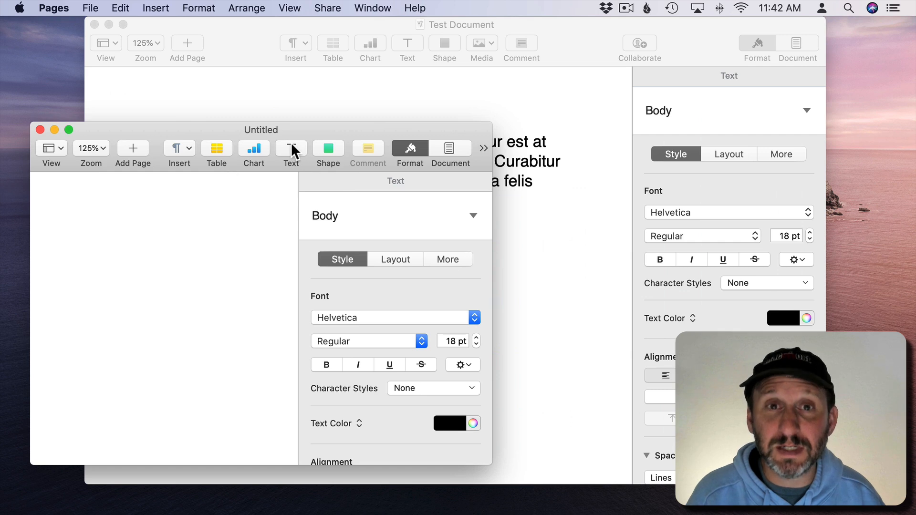
mouse_move(277, 109)
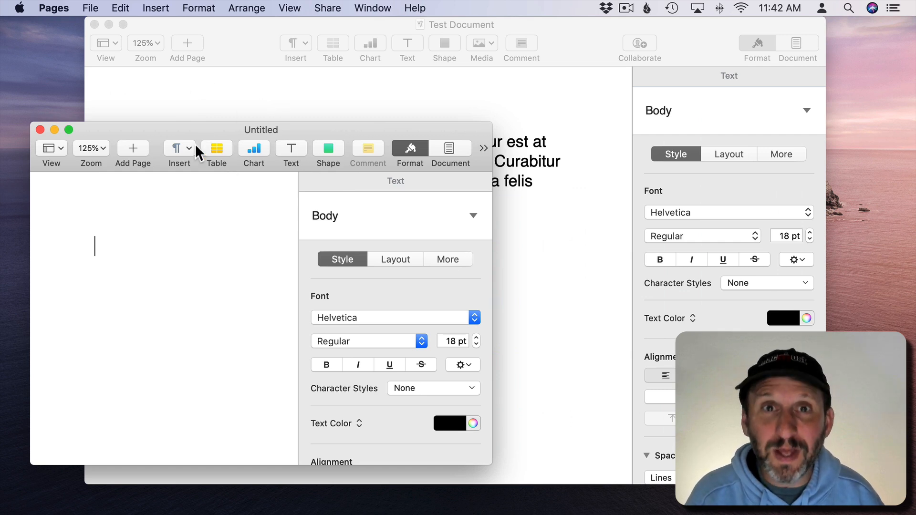
click(217, 151)
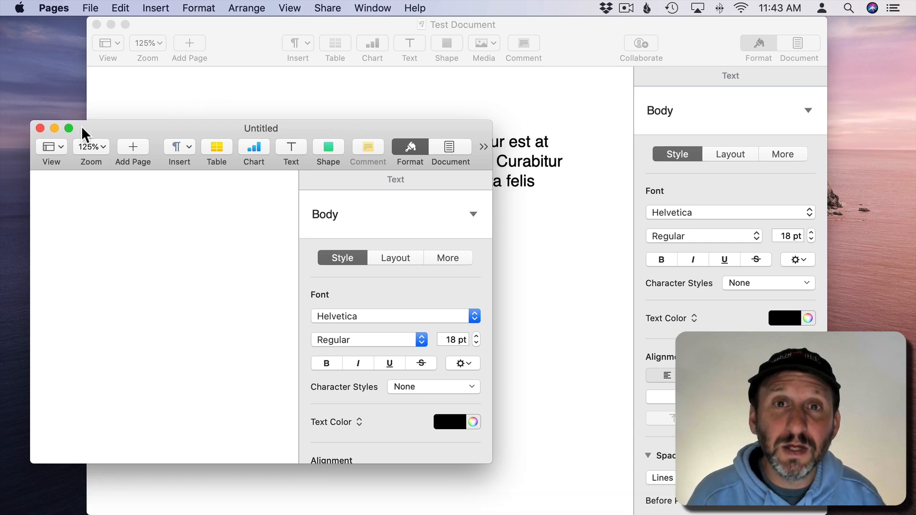
mouse_move(273, 31)
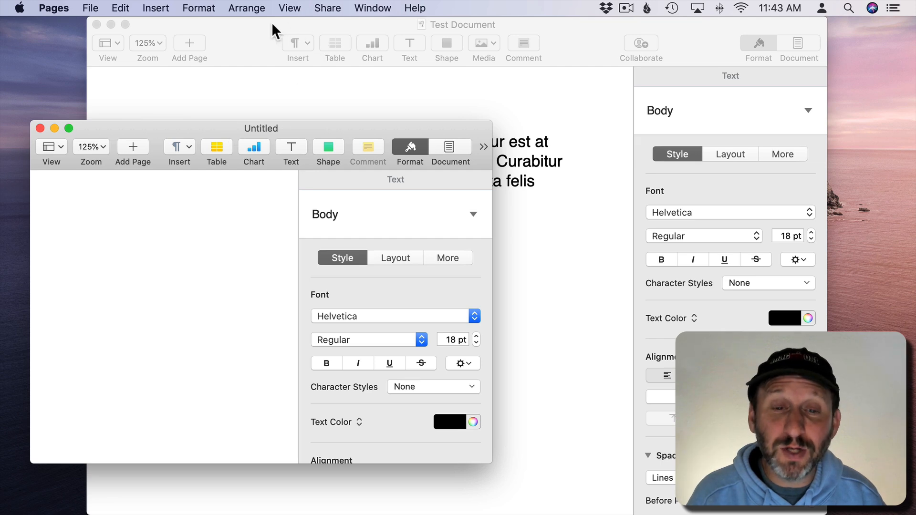
Merge all windows into tabs, then switch to Untitled and back to Test Document
click(373, 7)
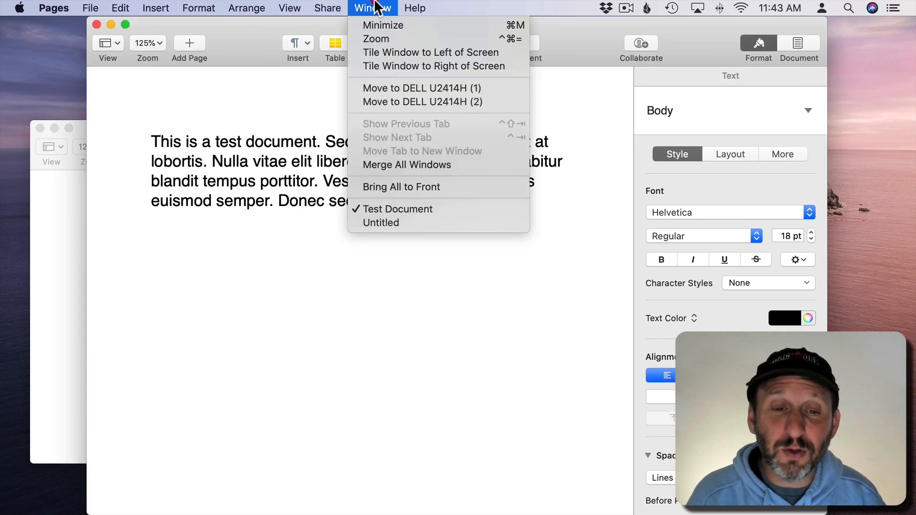
click(399, 209)
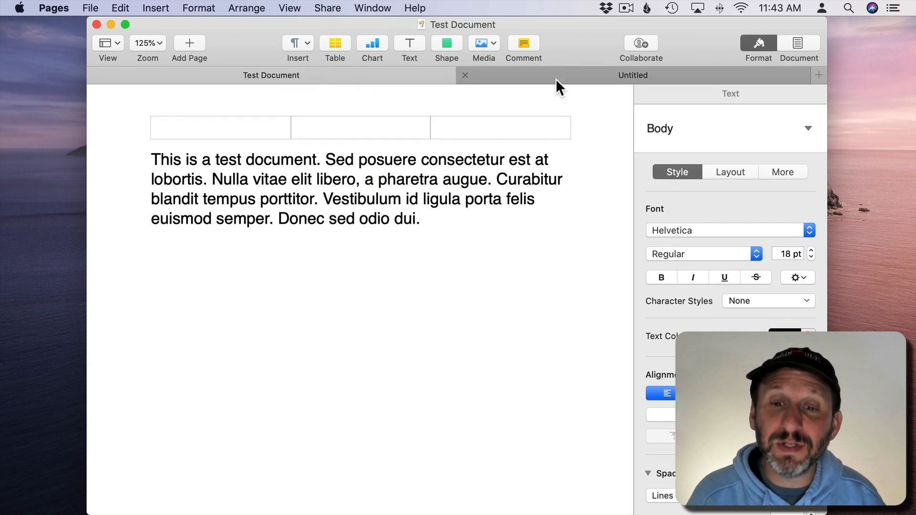
click(633, 75)
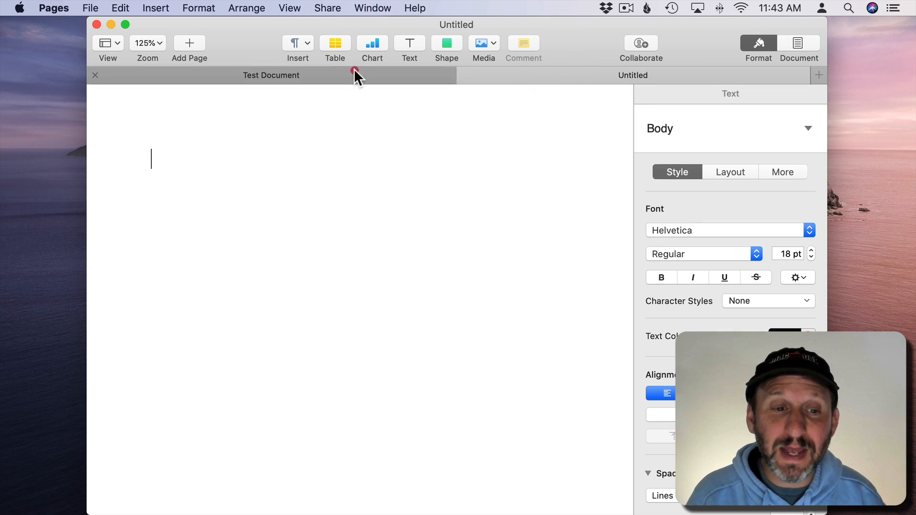
click(270, 75)
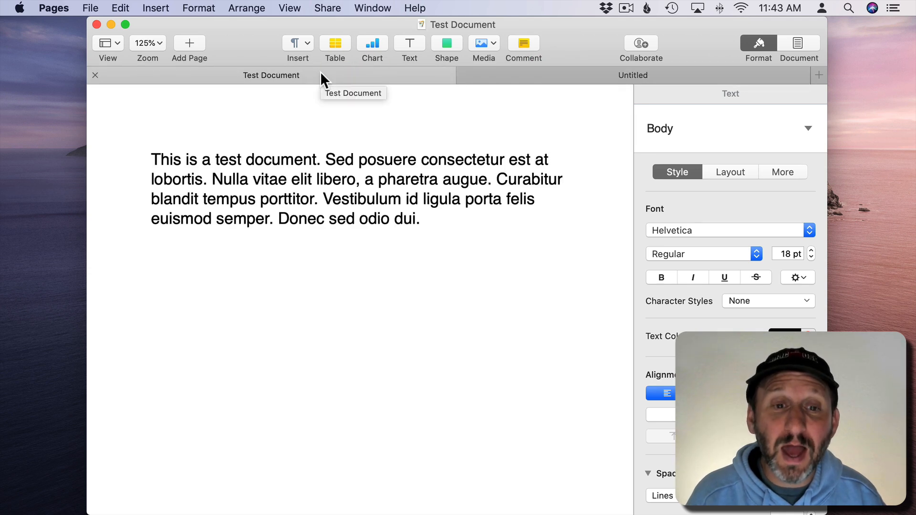
Create another blank document from the Blank template
click(90, 7)
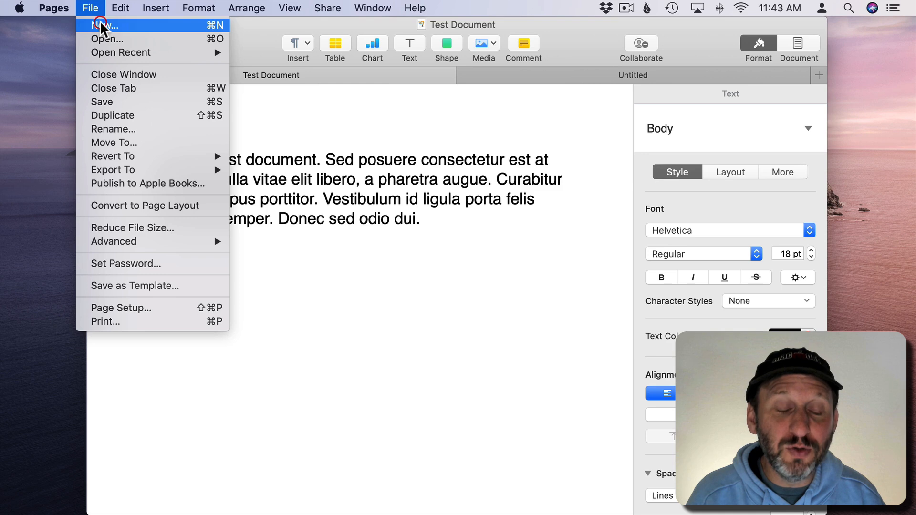
click(105, 25)
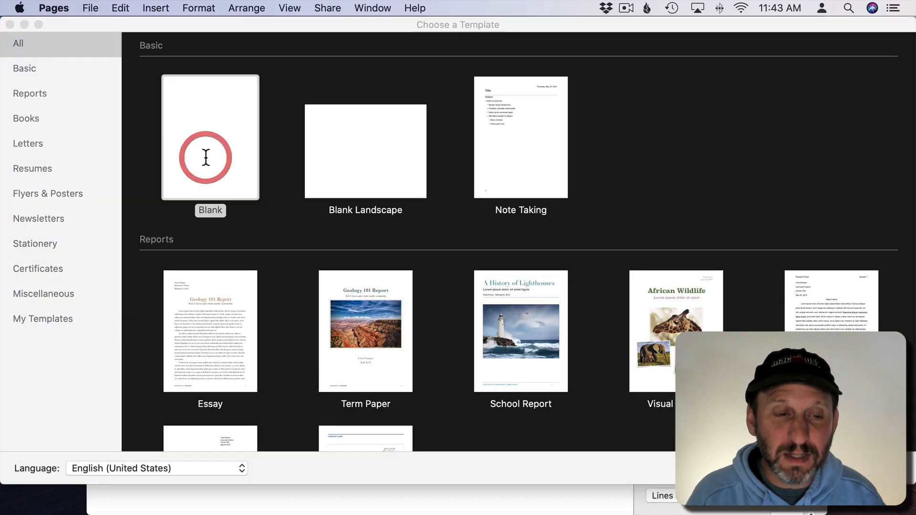
double_click(210, 138)
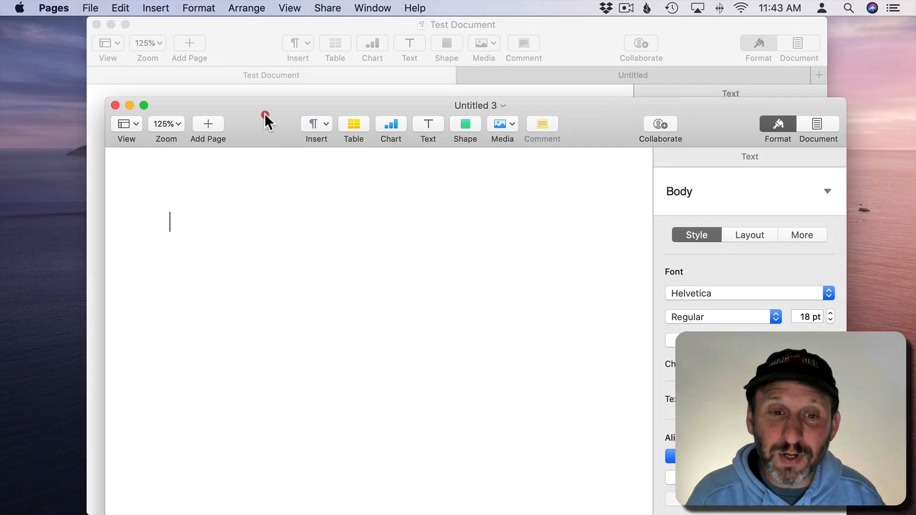
Merge all open windows into tabs and return to the Test Document tab
click(372, 8)
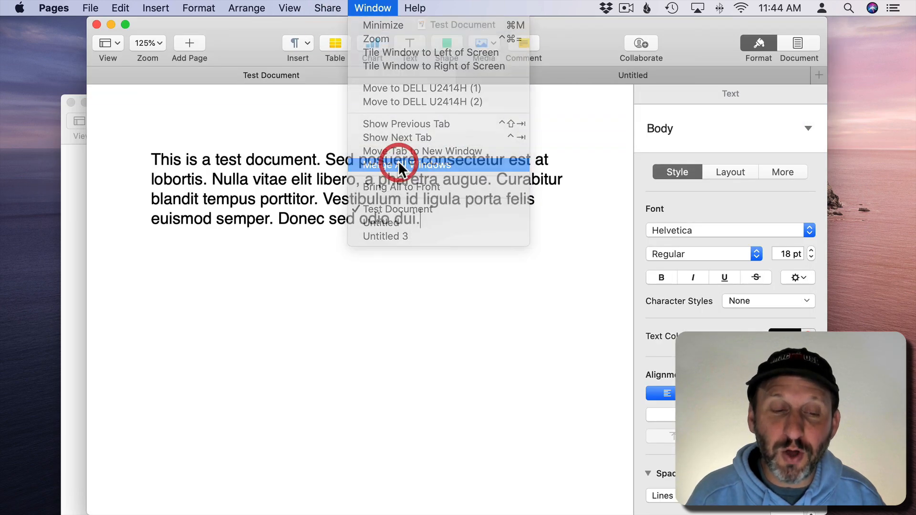
click(386, 236)
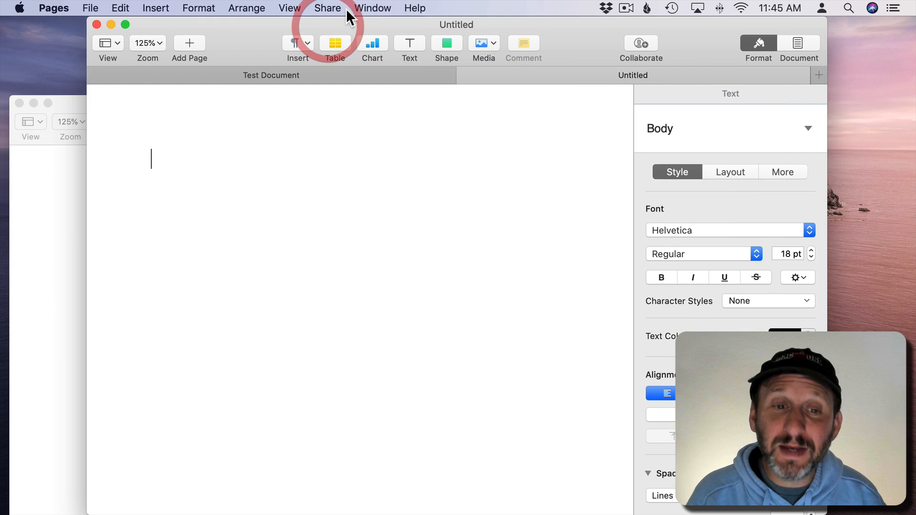
mouse_move(327, 78)
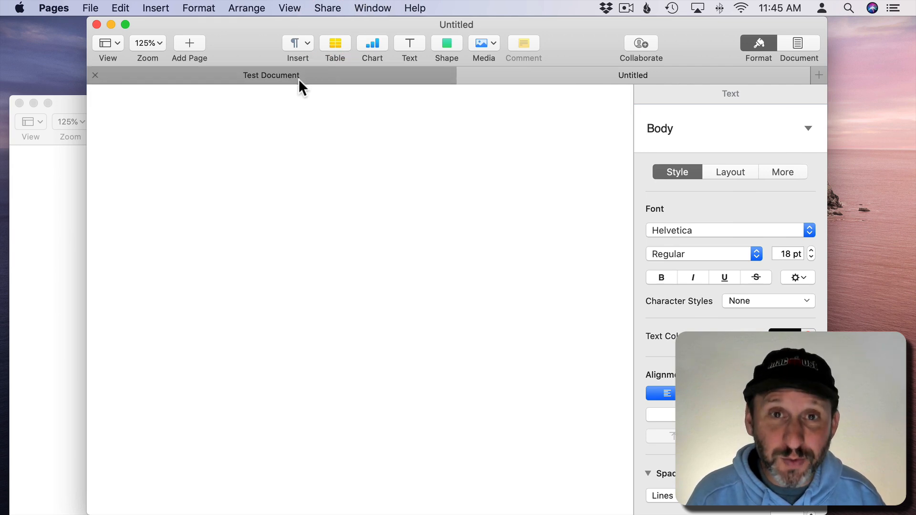
click(271, 75)
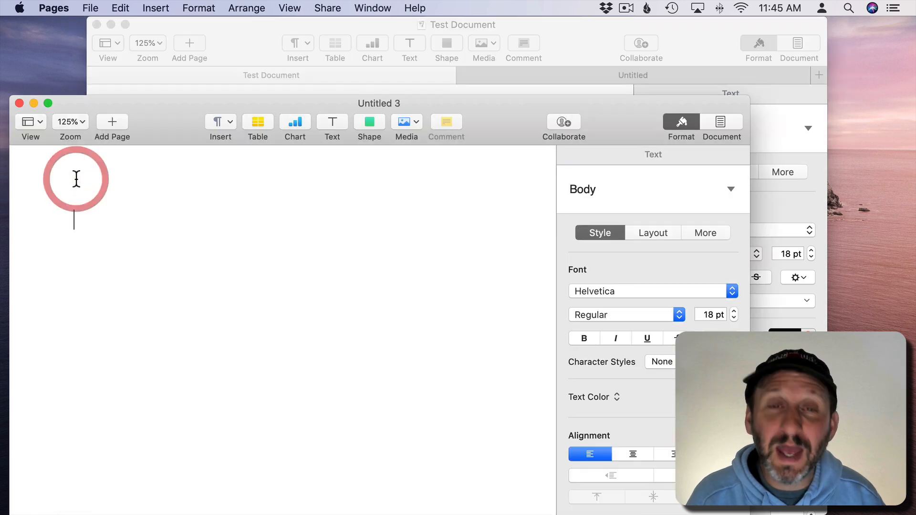
mouse_move(385, 210)
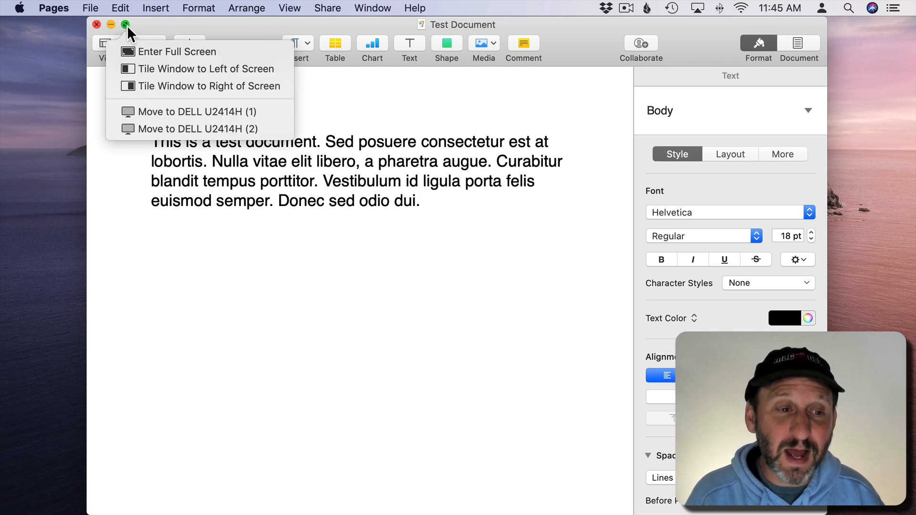
mouse_move(172, 51)
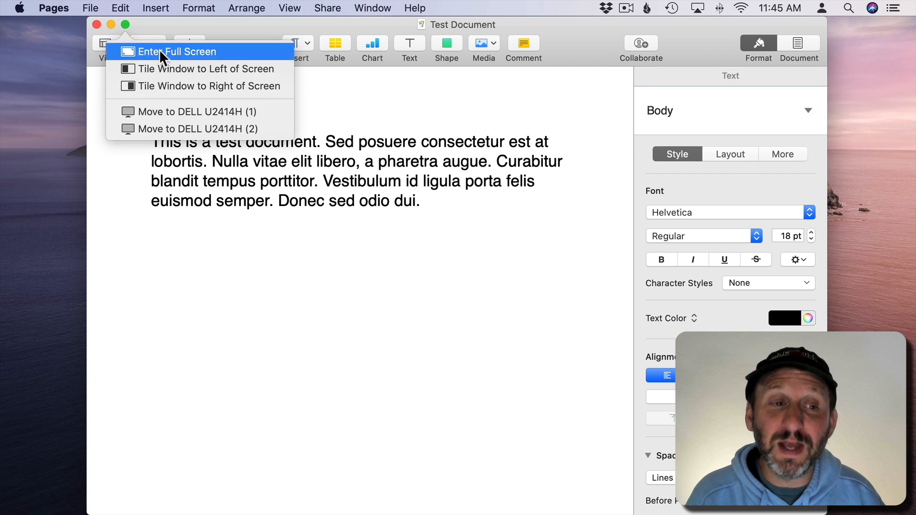
click(172, 52)
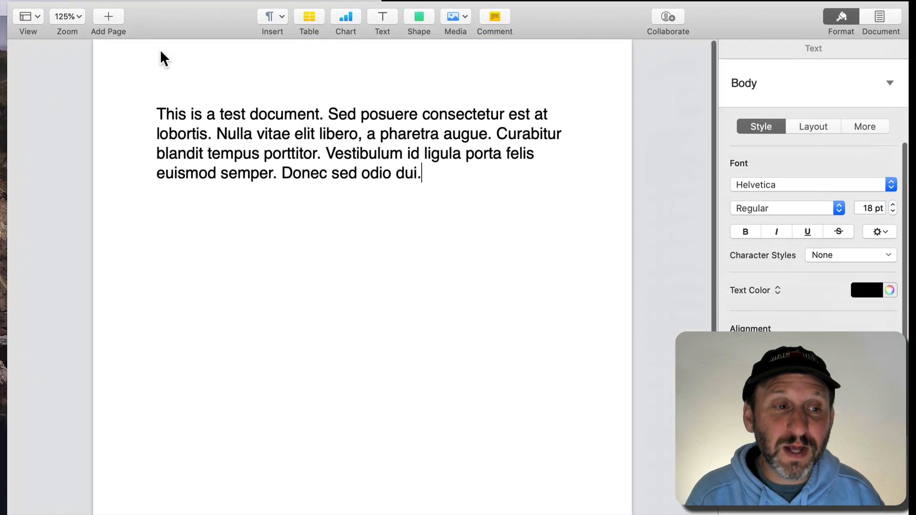
click(309, 15)
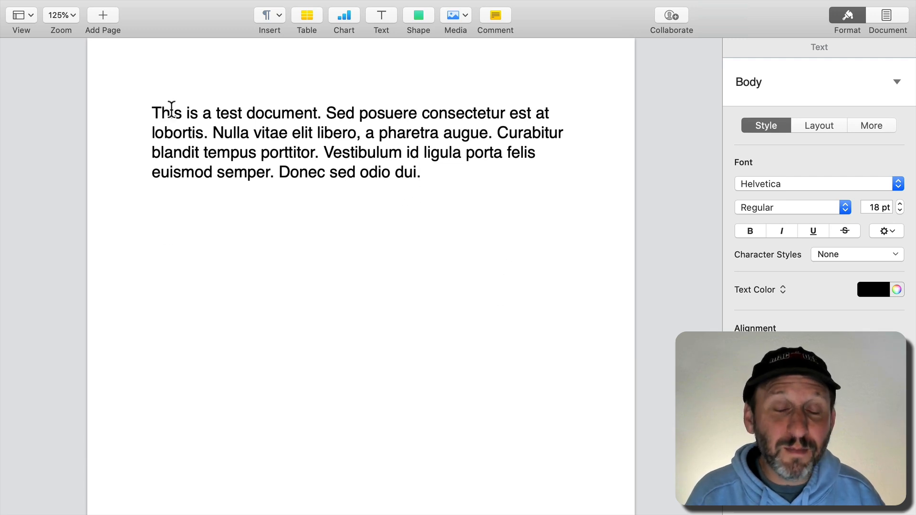
mouse_move(178, 3)
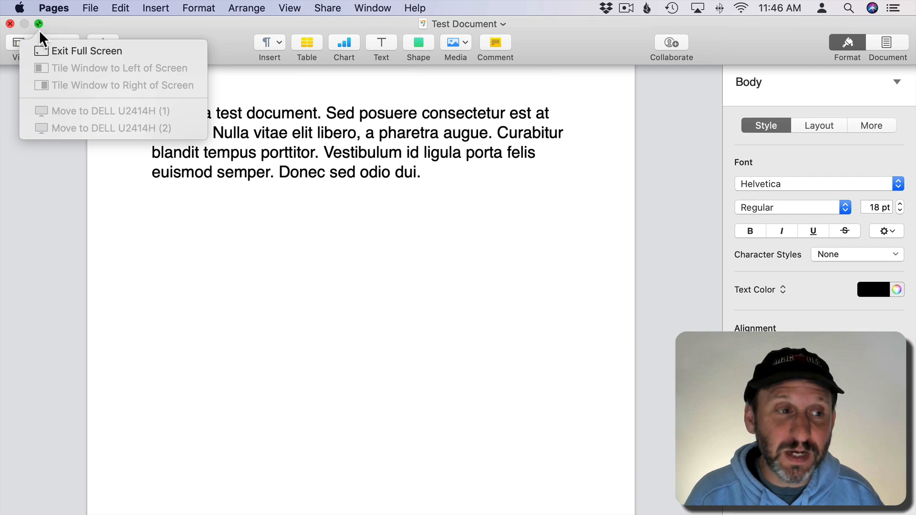
click(86, 50)
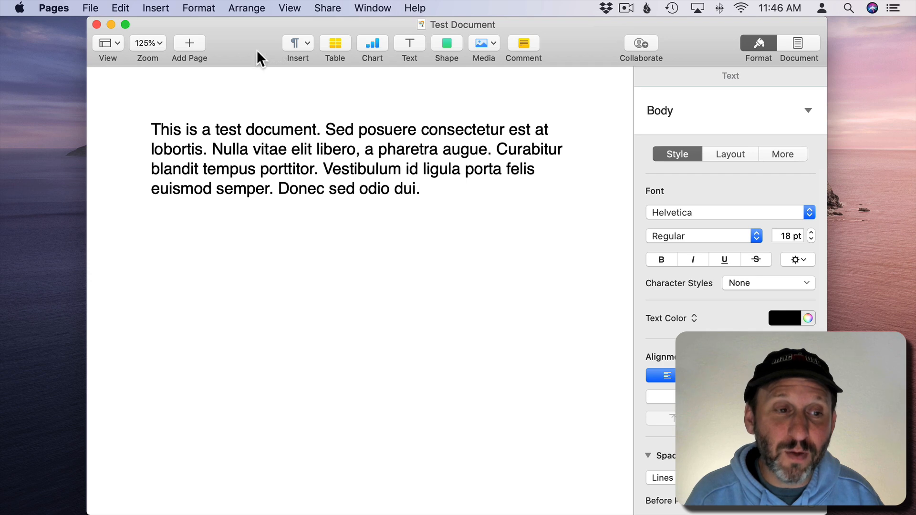
mouse_move(148, 43)
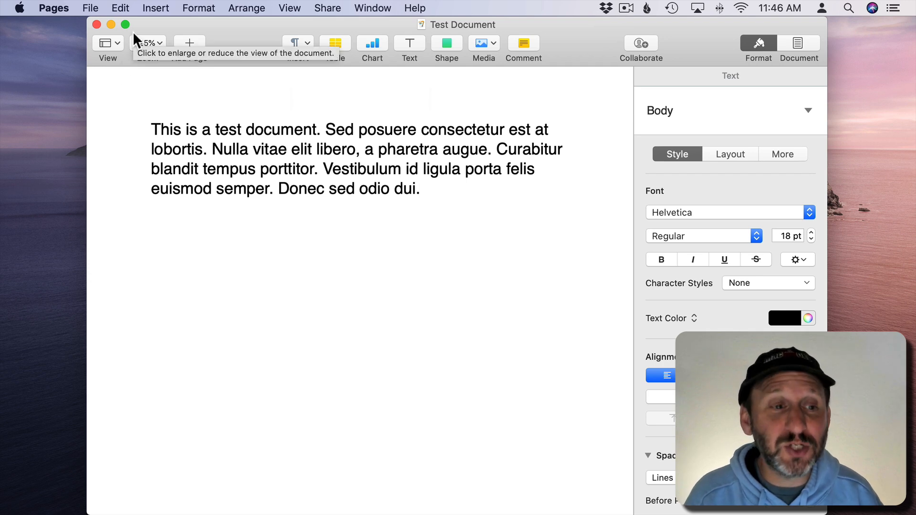
click(125, 25)
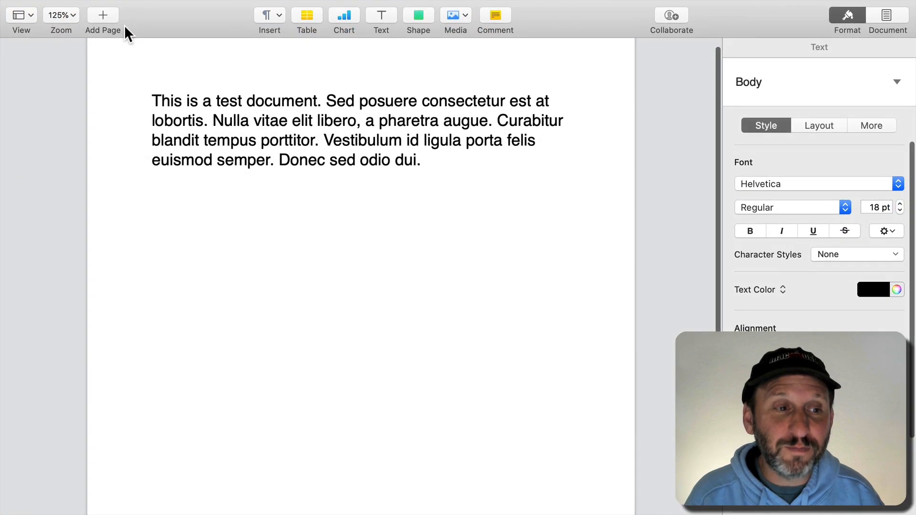
click(419, 160)
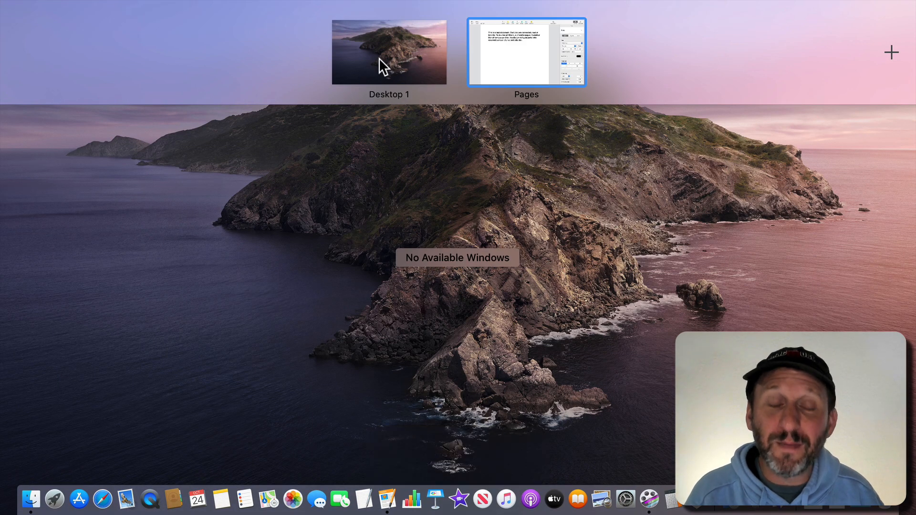
mouse_move(513, 68)
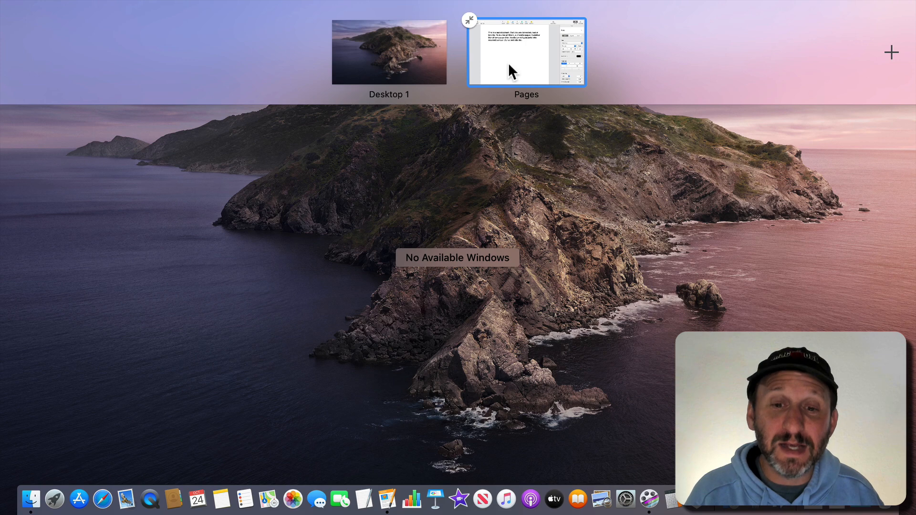
mouse_move(474, 31)
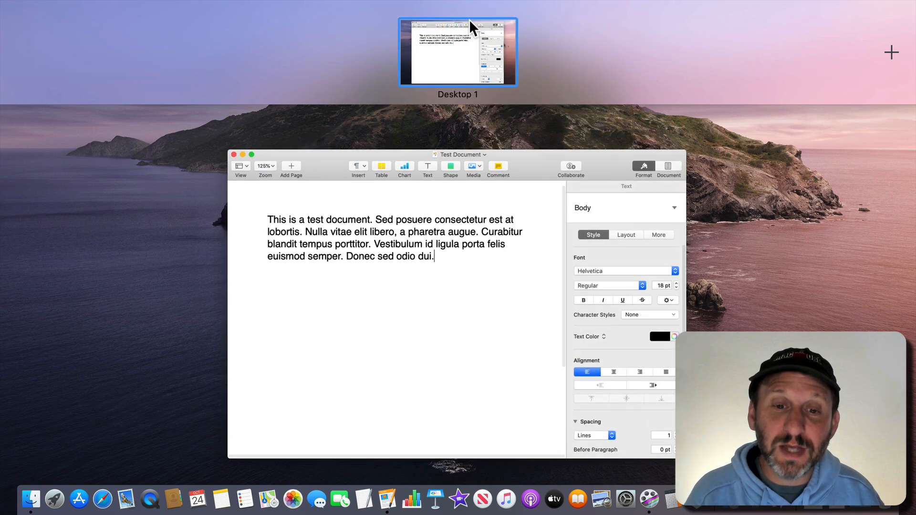
mouse_move(556, 60)
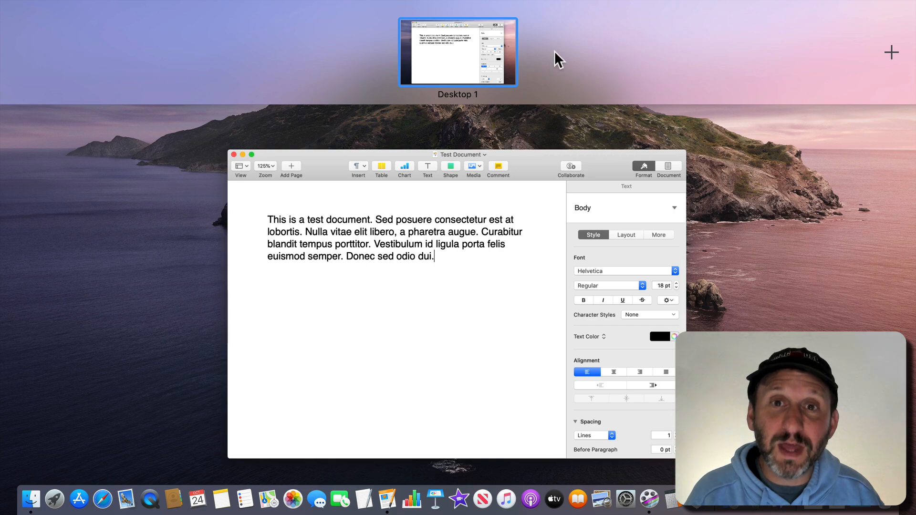
mouse_move(518, 64)
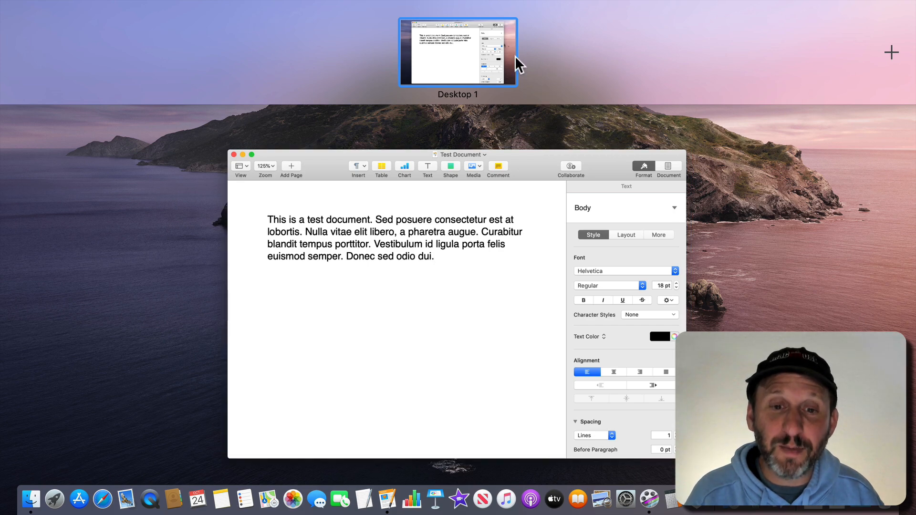
click(457, 53)
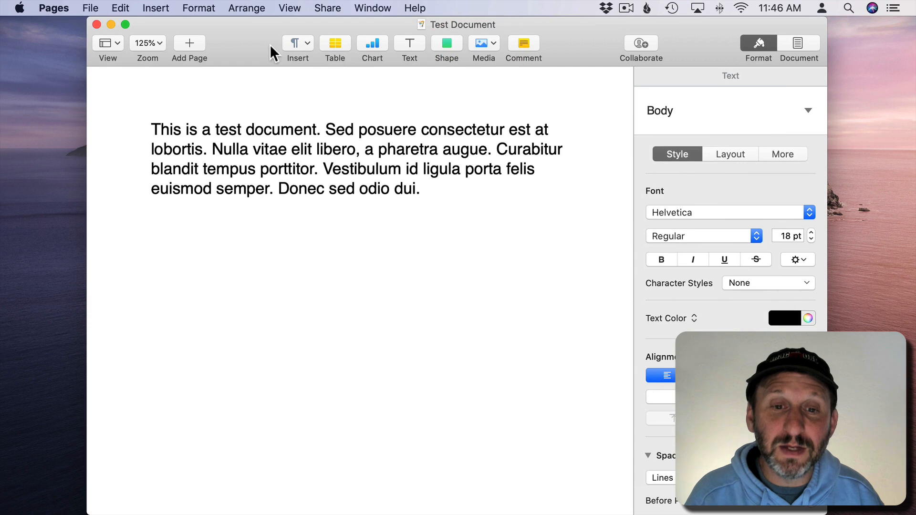
mouse_move(149, 44)
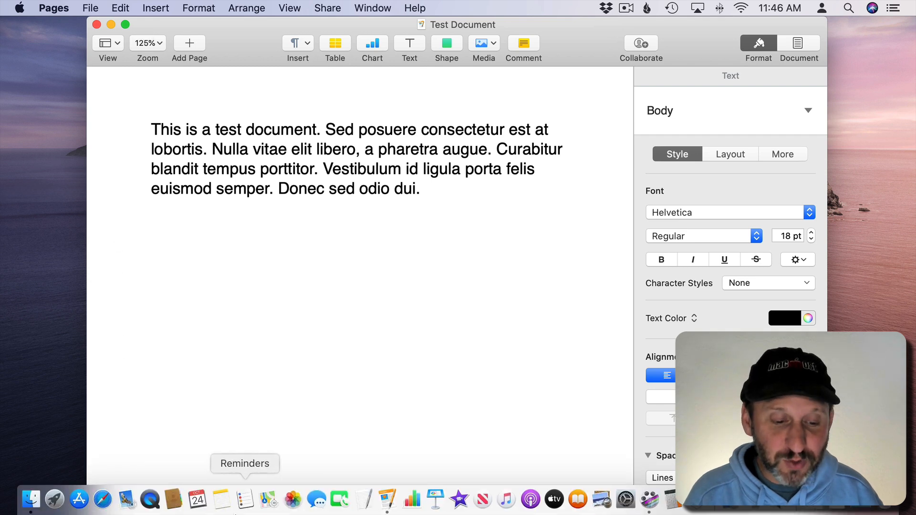
Launch Notes from the Dock behind Test Document
click(419, 188)
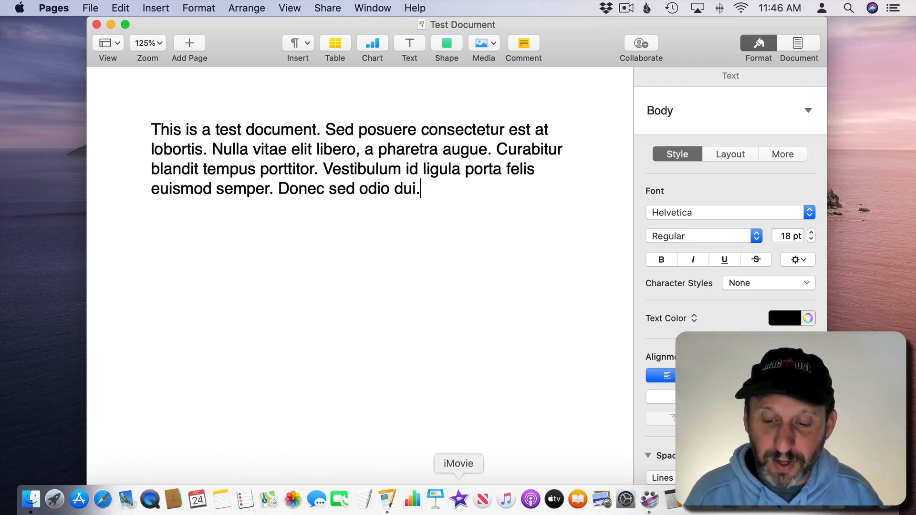
click(221, 499)
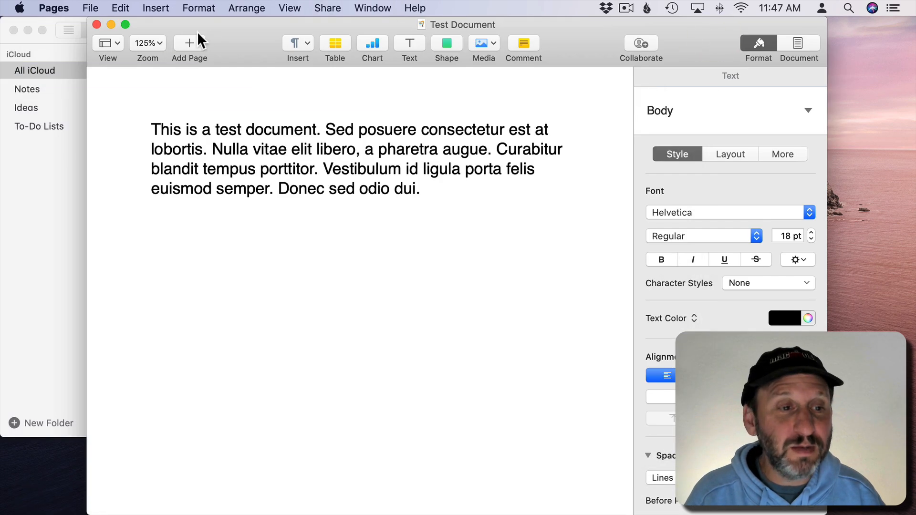
Tile Test Document on the left half of the screen in Split View
click(125, 24)
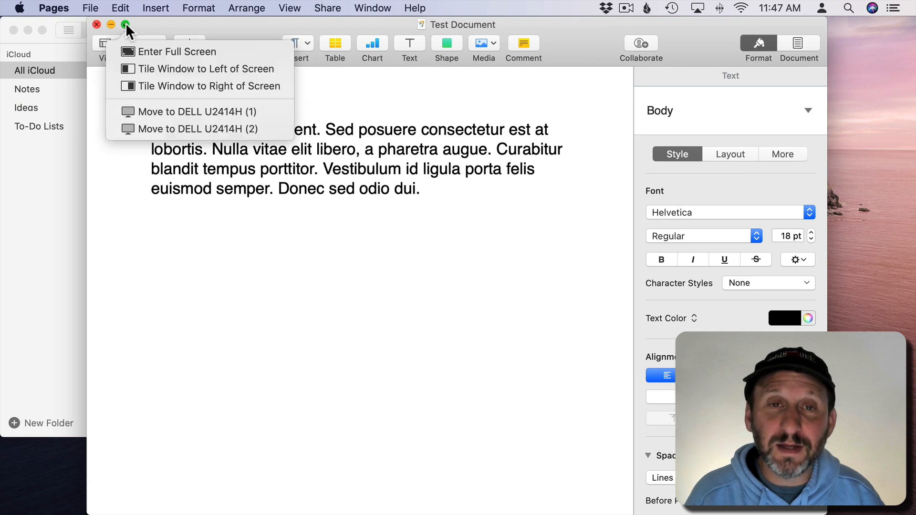
mouse_move(207, 73)
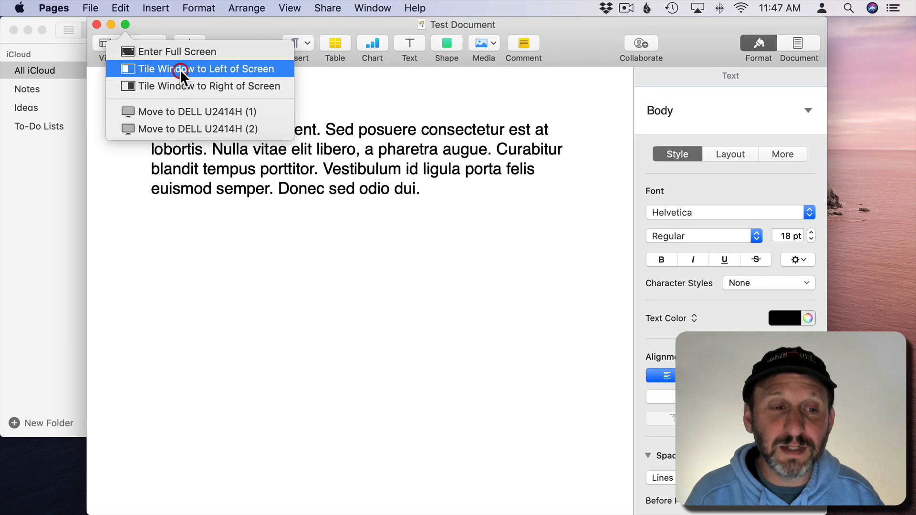
click(201, 68)
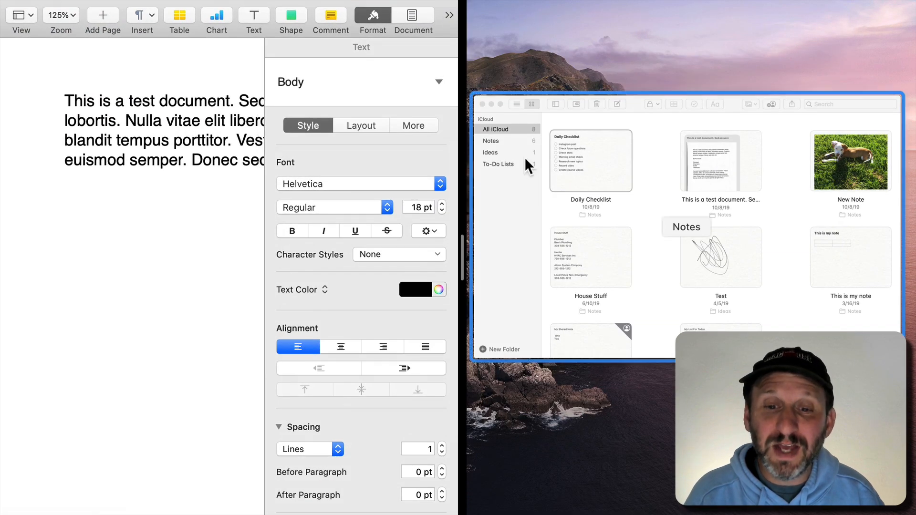
mouse_move(745, 167)
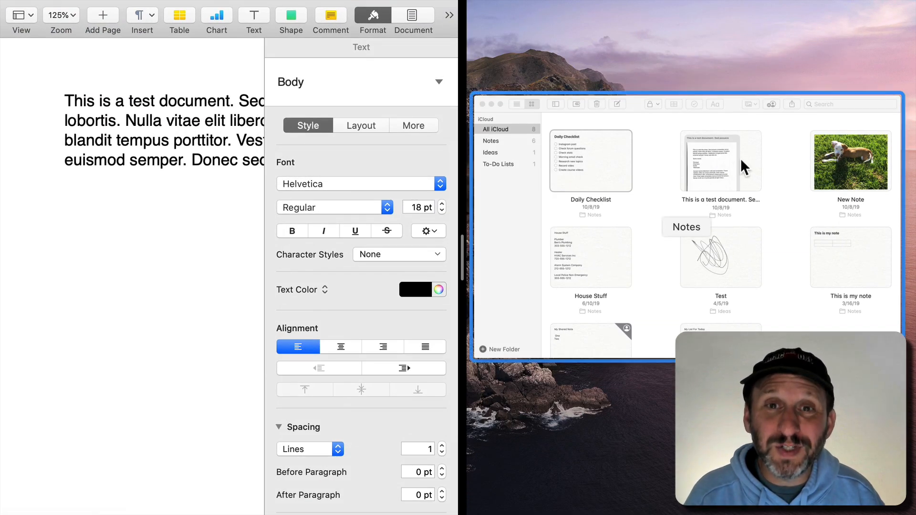
mouse_move(735, 127)
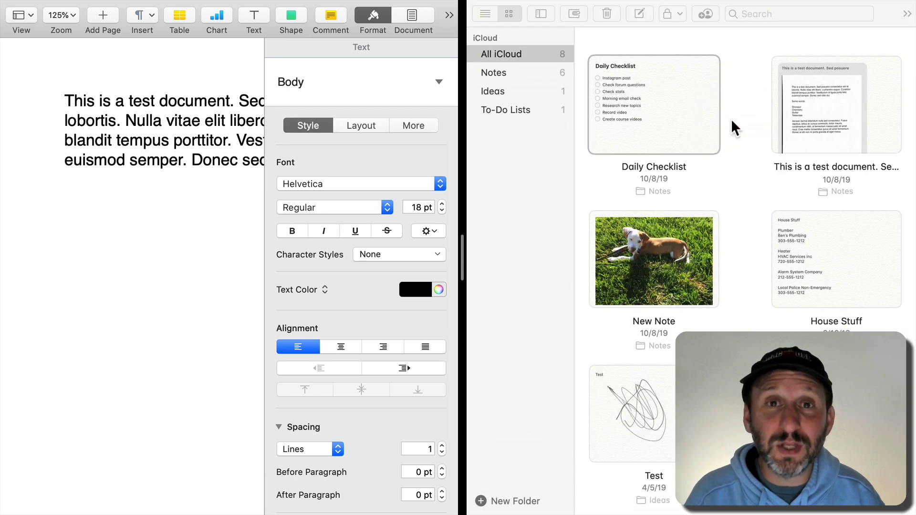
mouse_move(408, 112)
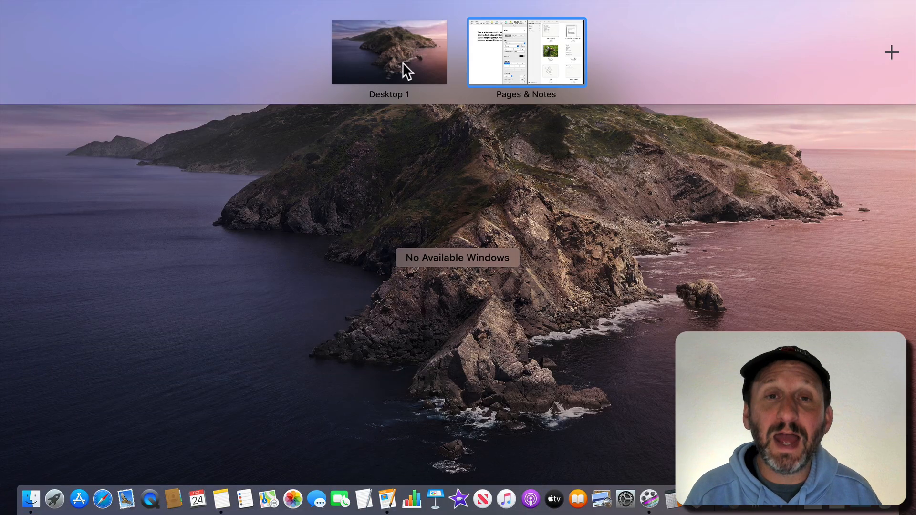
mouse_move(516, 83)
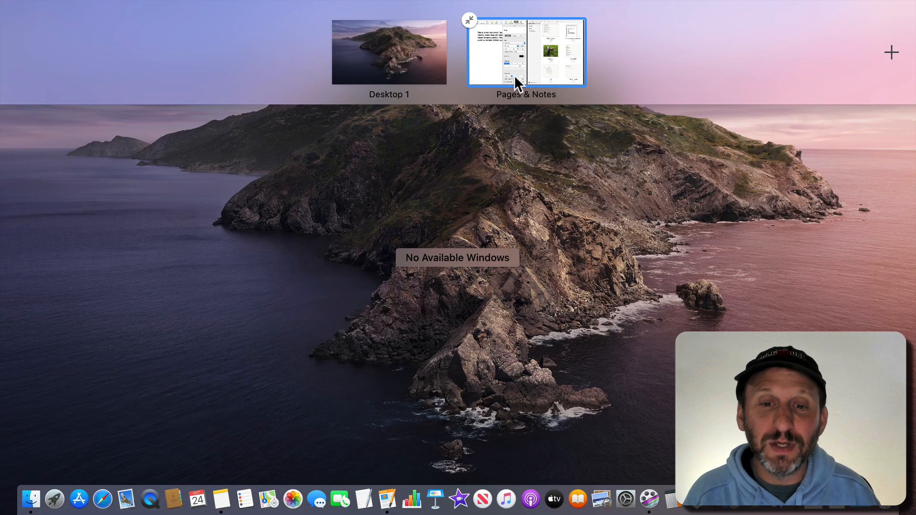
Re-enter the Pages & Notes split view from its Mission Control thumbnail
click(525, 51)
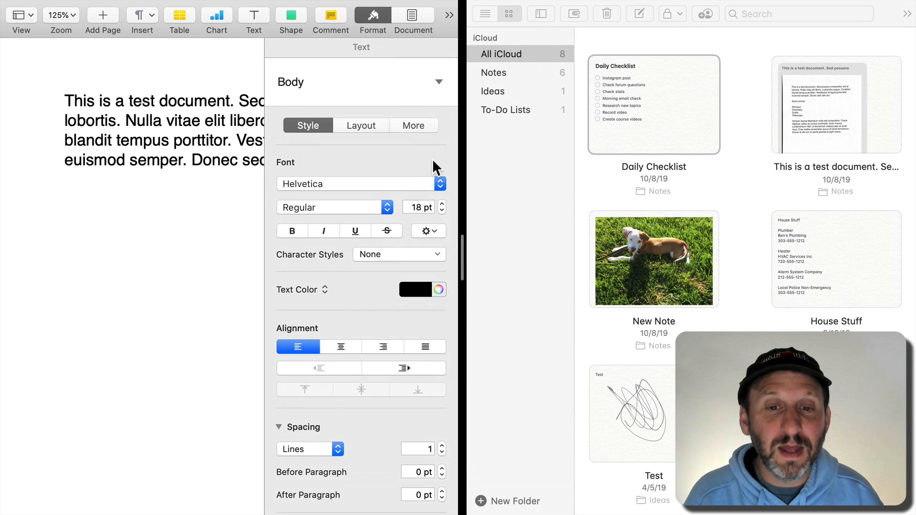
mouse_move(391, 243)
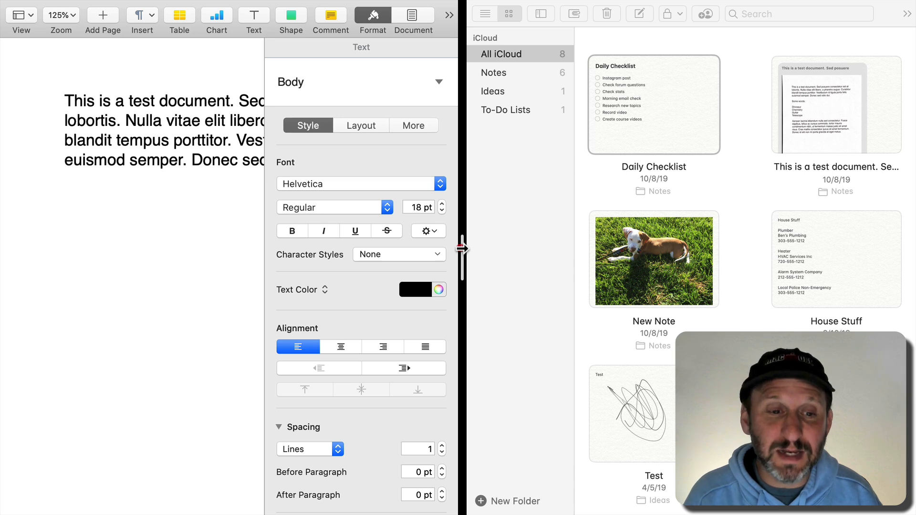
mouse_move(216, 257)
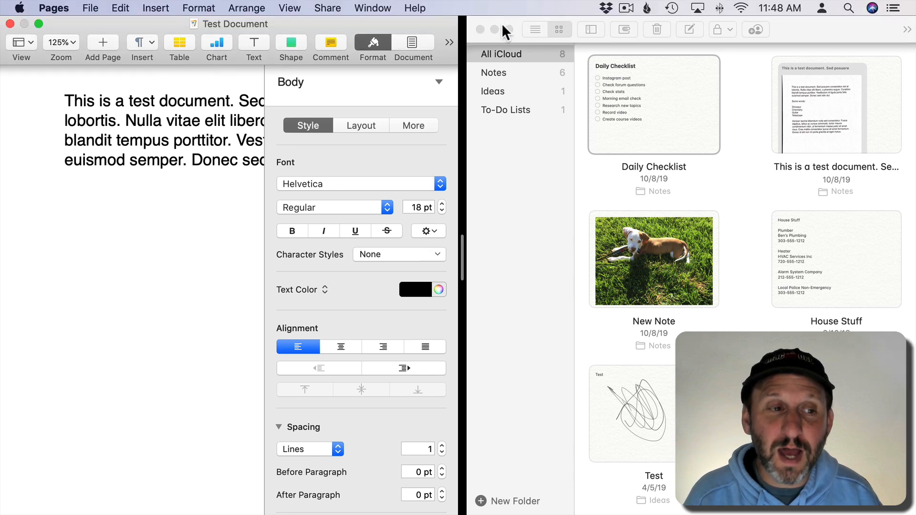
mouse_move(587, 29)
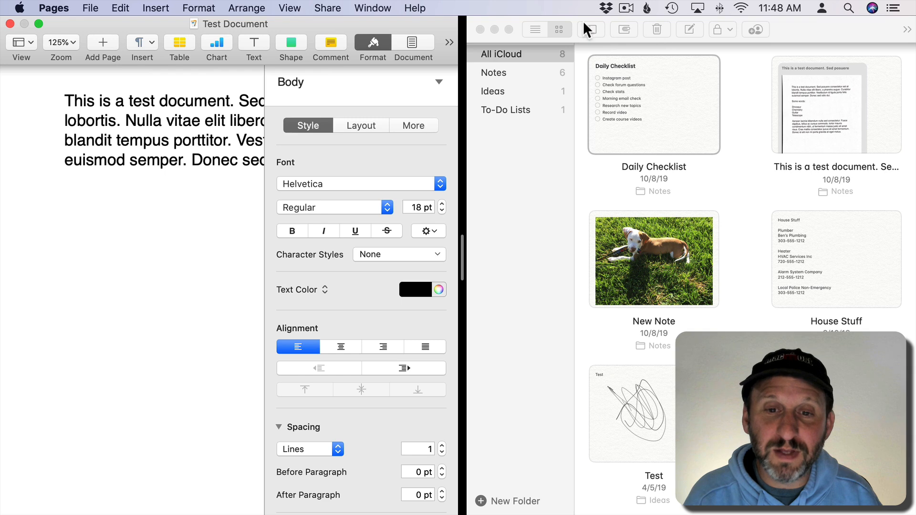
mouse_move(509, 29)
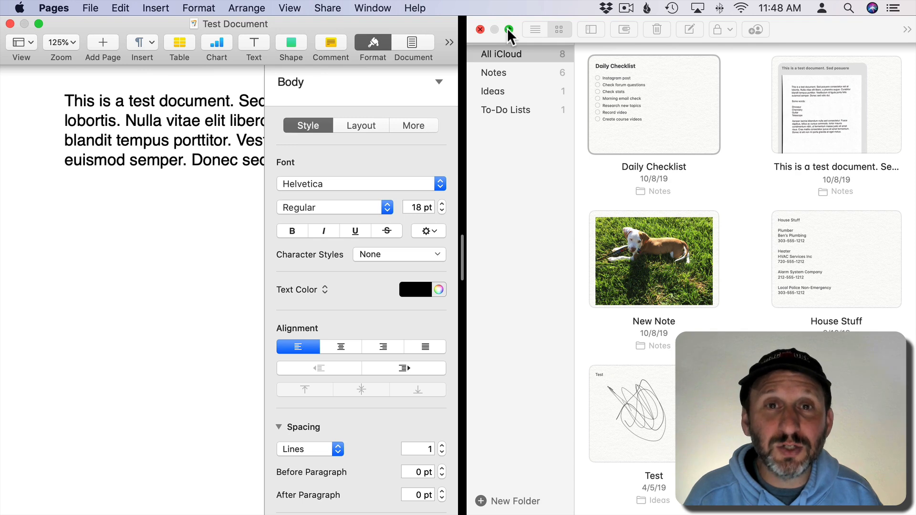
Take Notes out of Split View and bring Test Document out of full screen
click(510, 29)
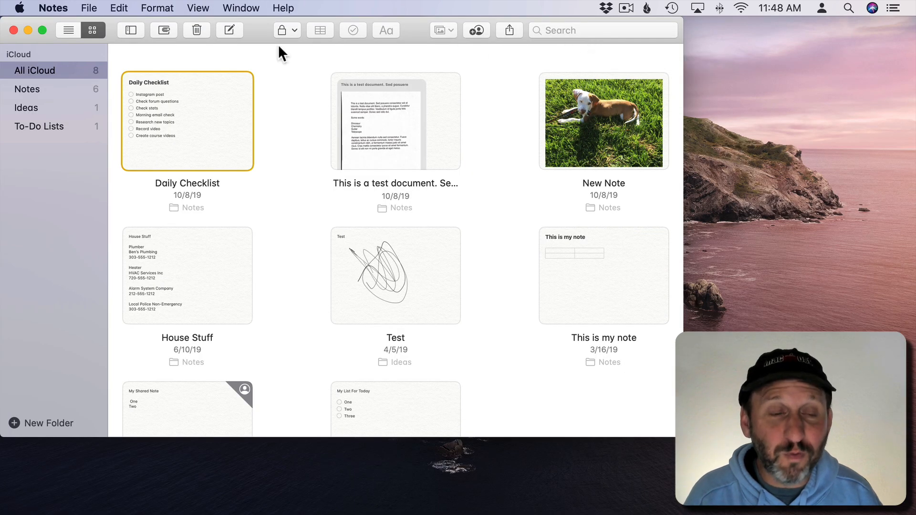
mouse_move(200, 66)
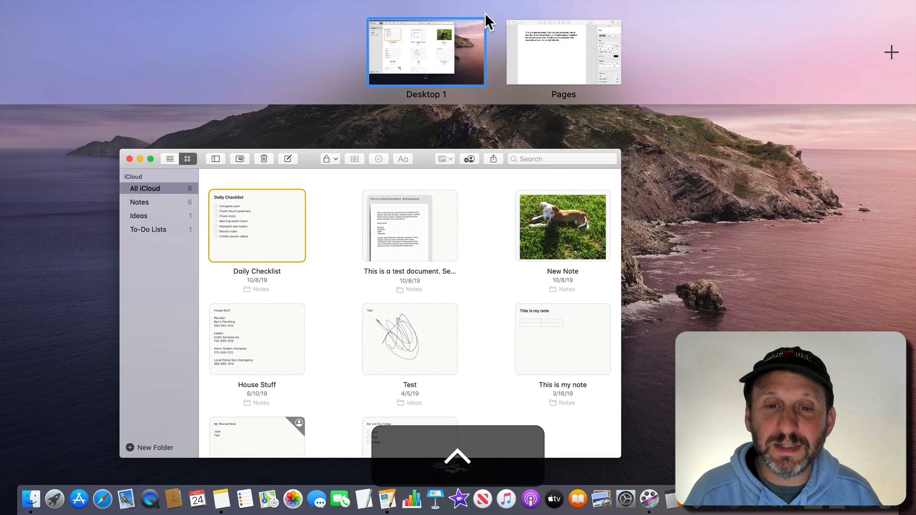
click(563, 52)
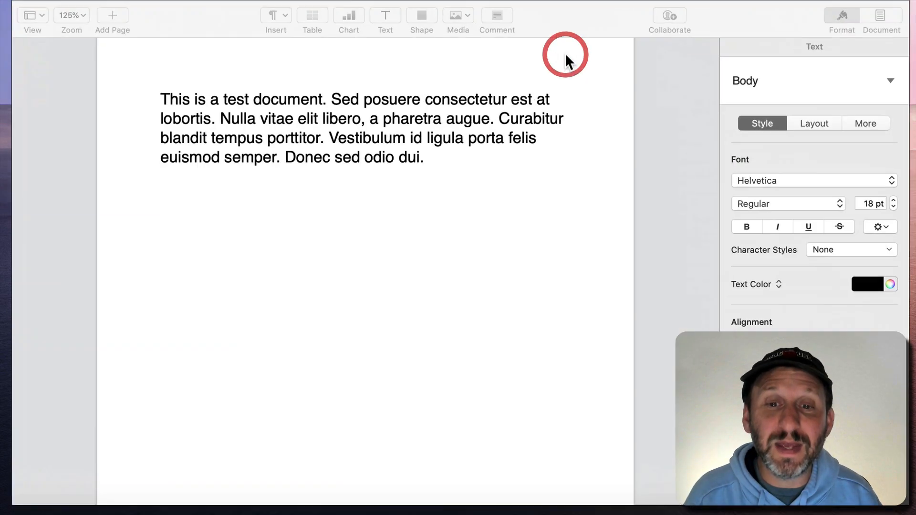
click(307, 18)
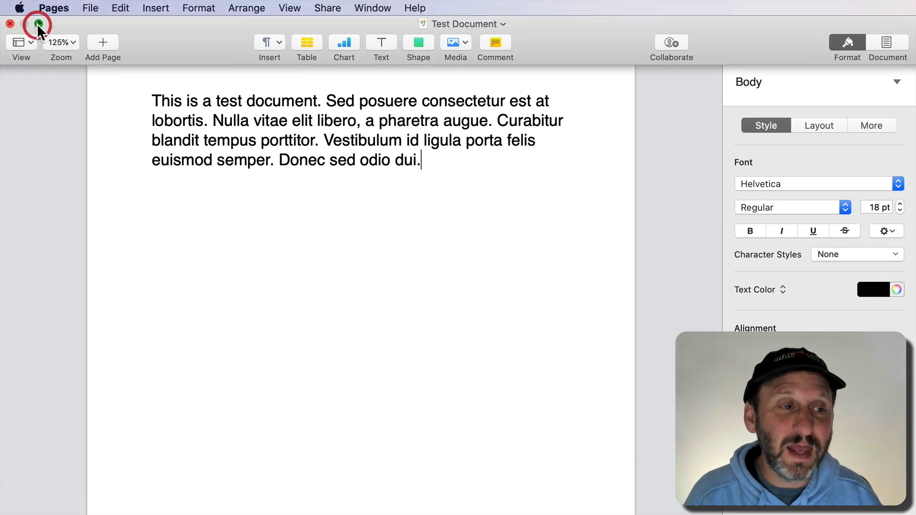
click(38, 24)
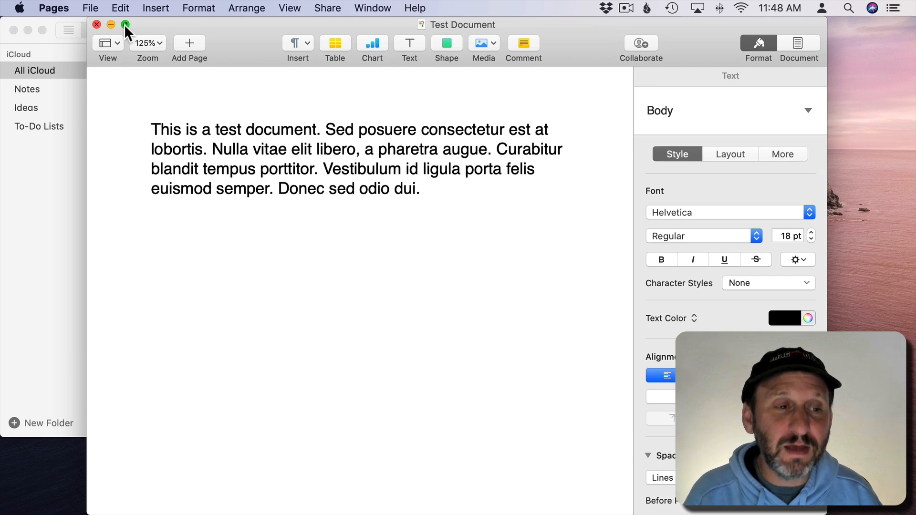
Tile Test Document left beside Notes, end the split space, and open the template chooser
click(125, 25)
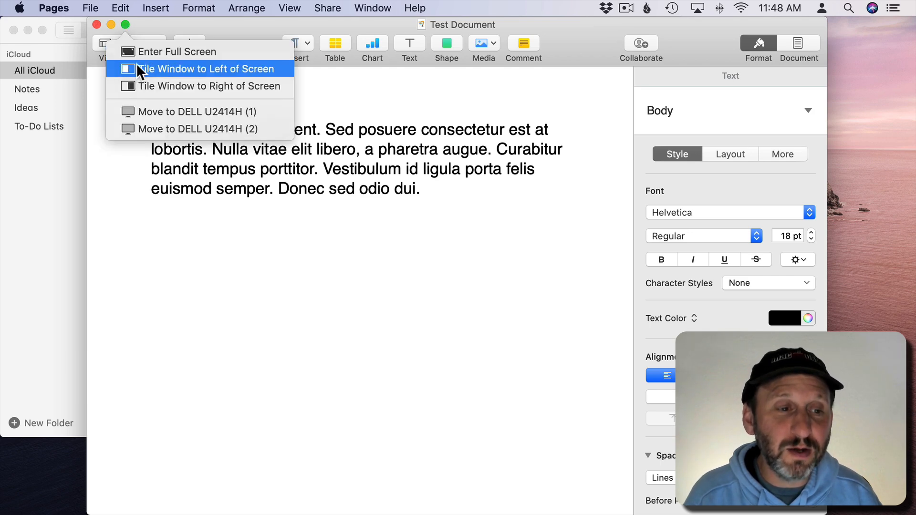
click(206, 69)
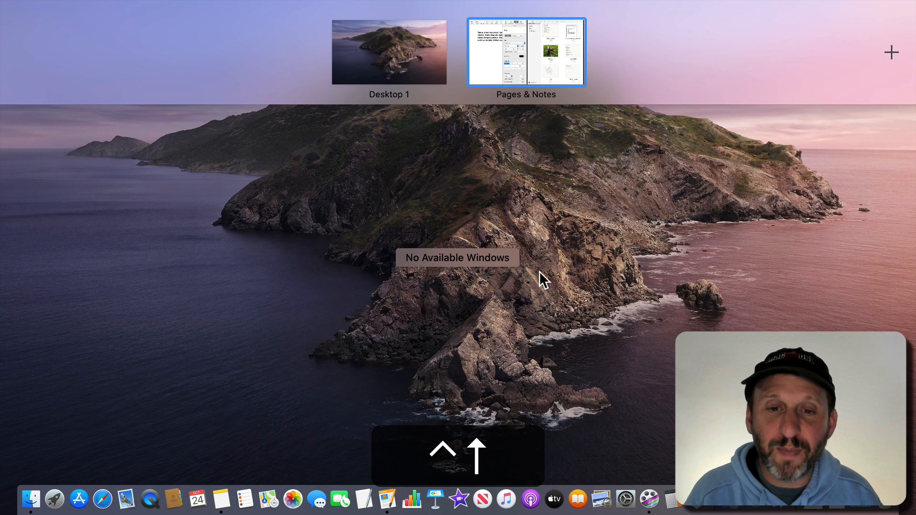
mouse_move(471, 18)
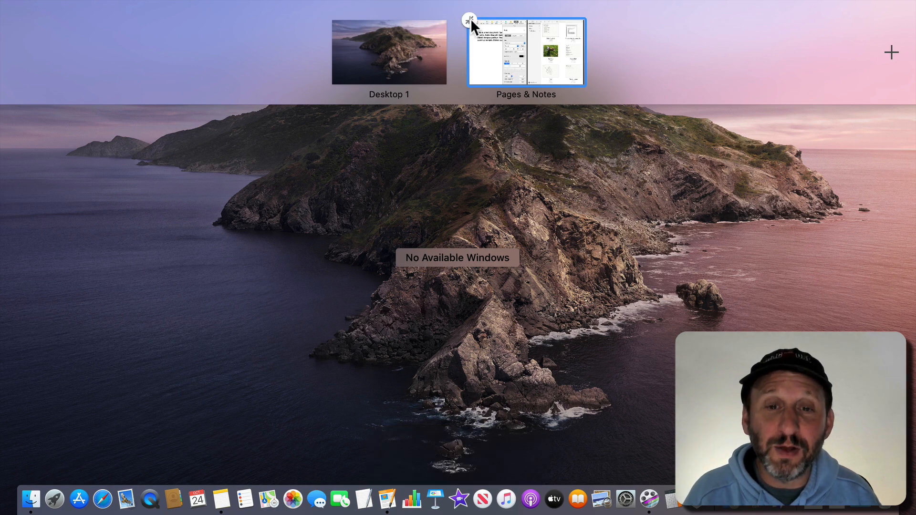
click(469, 21)
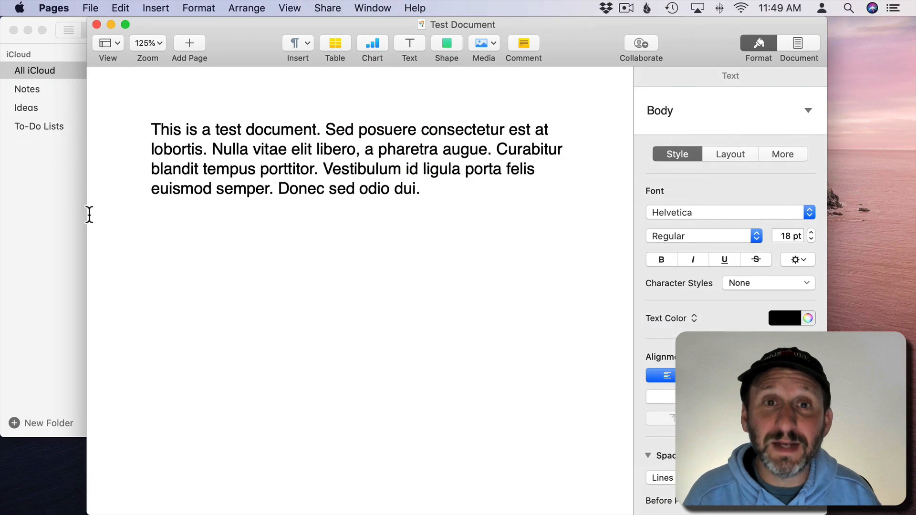
click(419, 188)
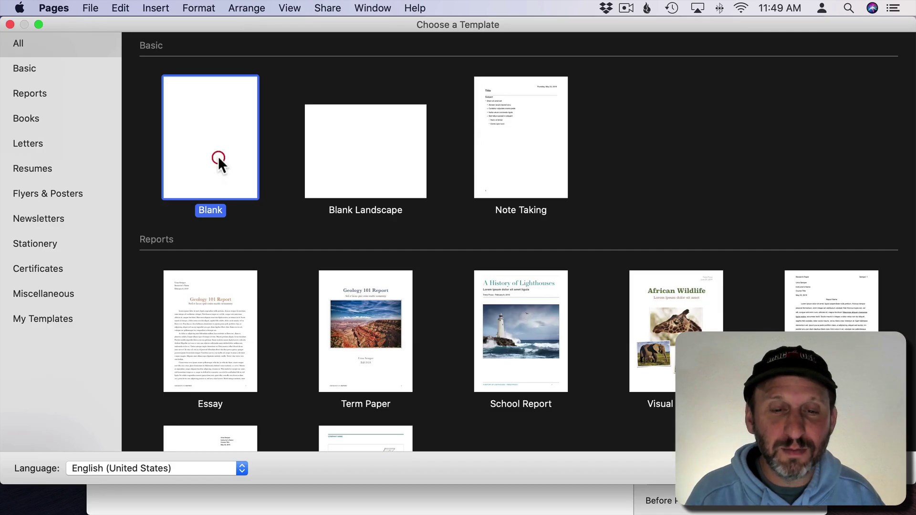
Create a blank Untitled document from the Blank template as a new tab
click(367, 9)
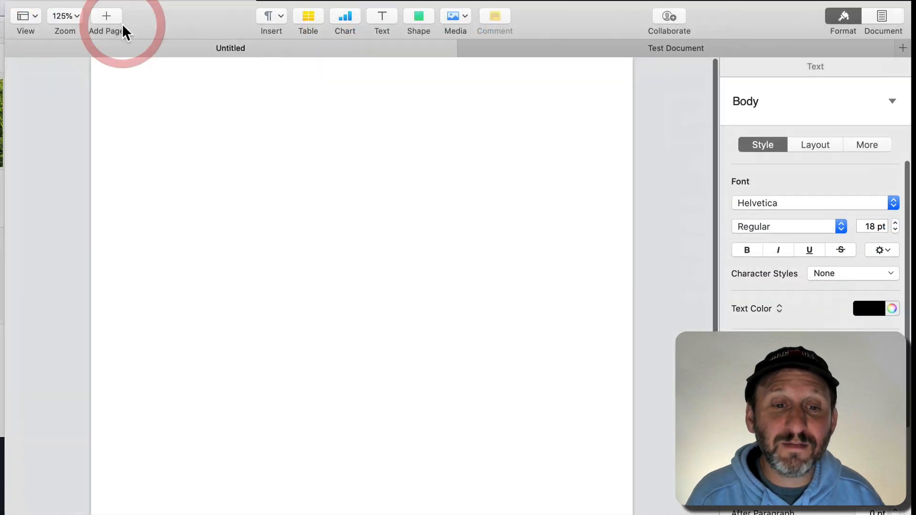
Bring the Test Document tab to the front beside the Untitled tab
click(103, 16)
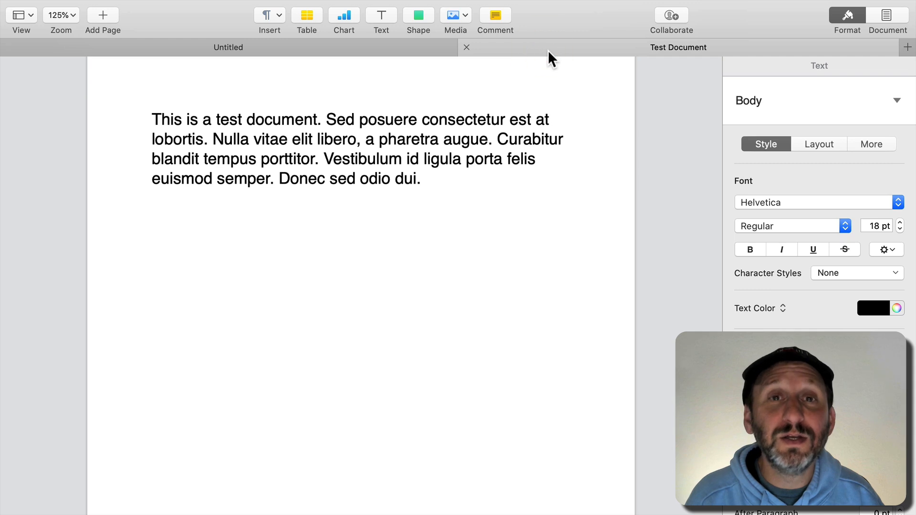
mouse_move(351, 57)
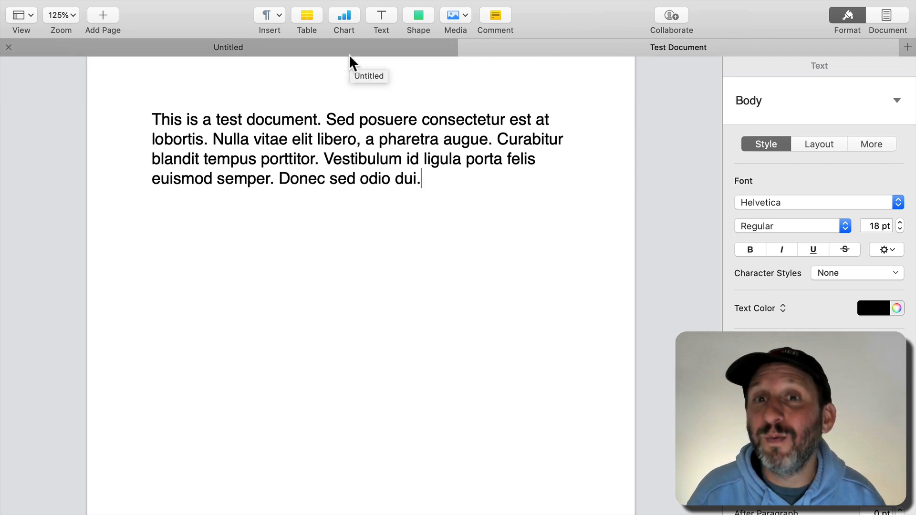
mouse_move(121, 7)
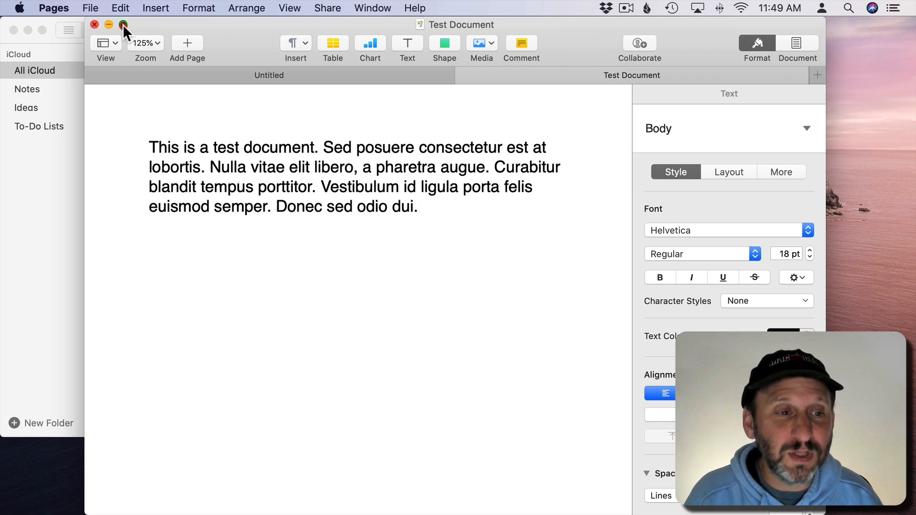
Tile the tabbed Untitled and Test Document window on the left, with Notes on the right
click(123, 26)
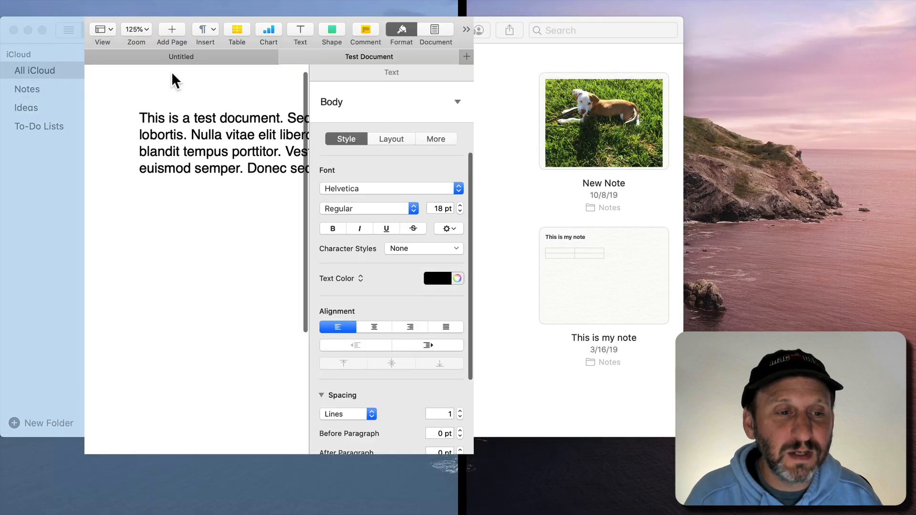